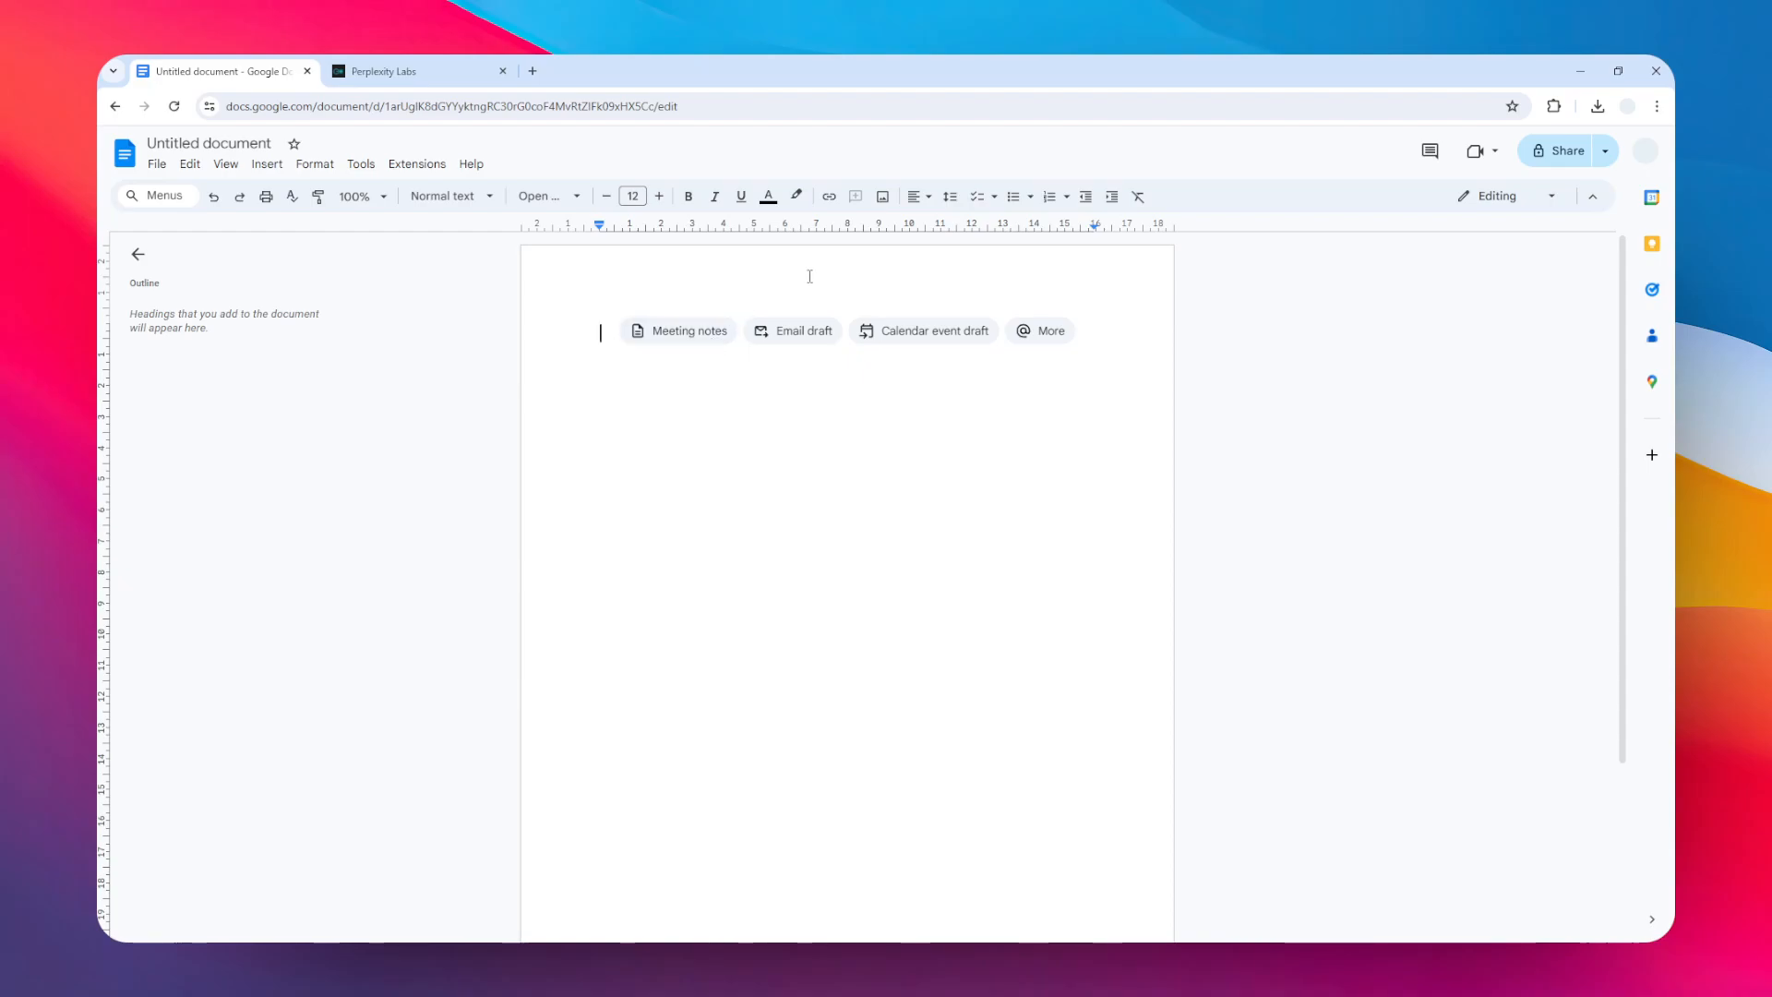
mouse_move(637, 396)
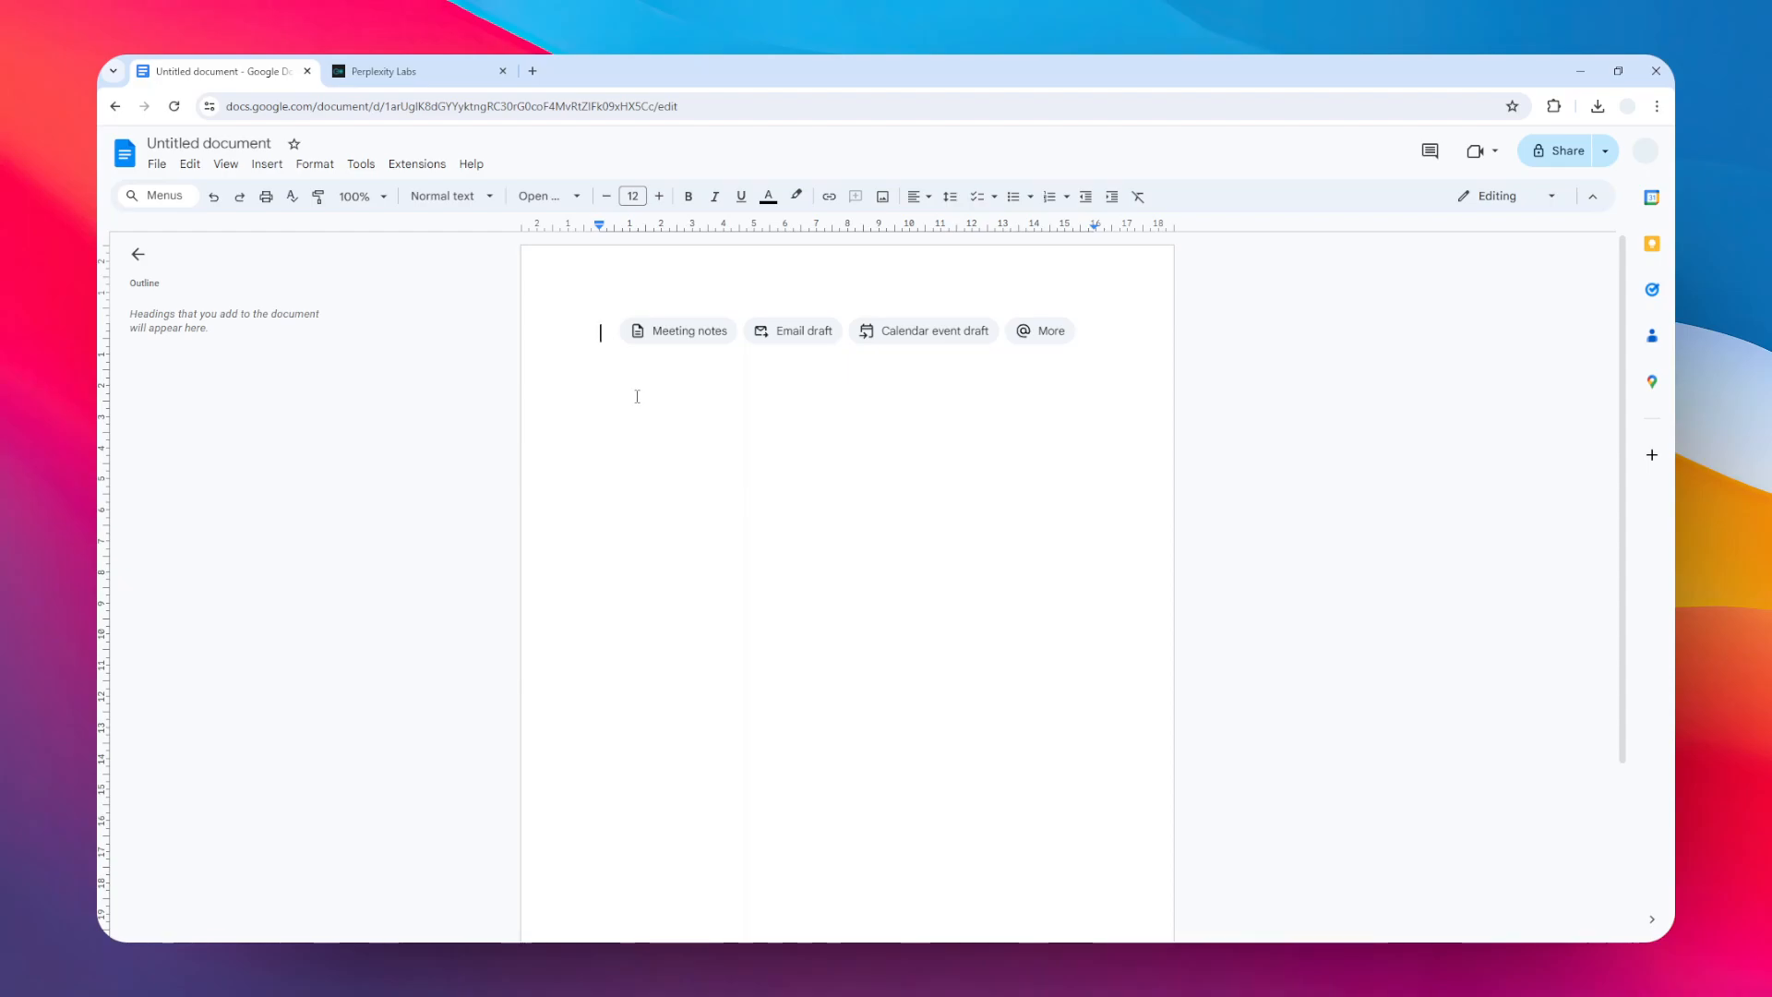
- Copy the Meat and Poultry list from Perplexity Labs and paste it into the blank document
click(419, 72)
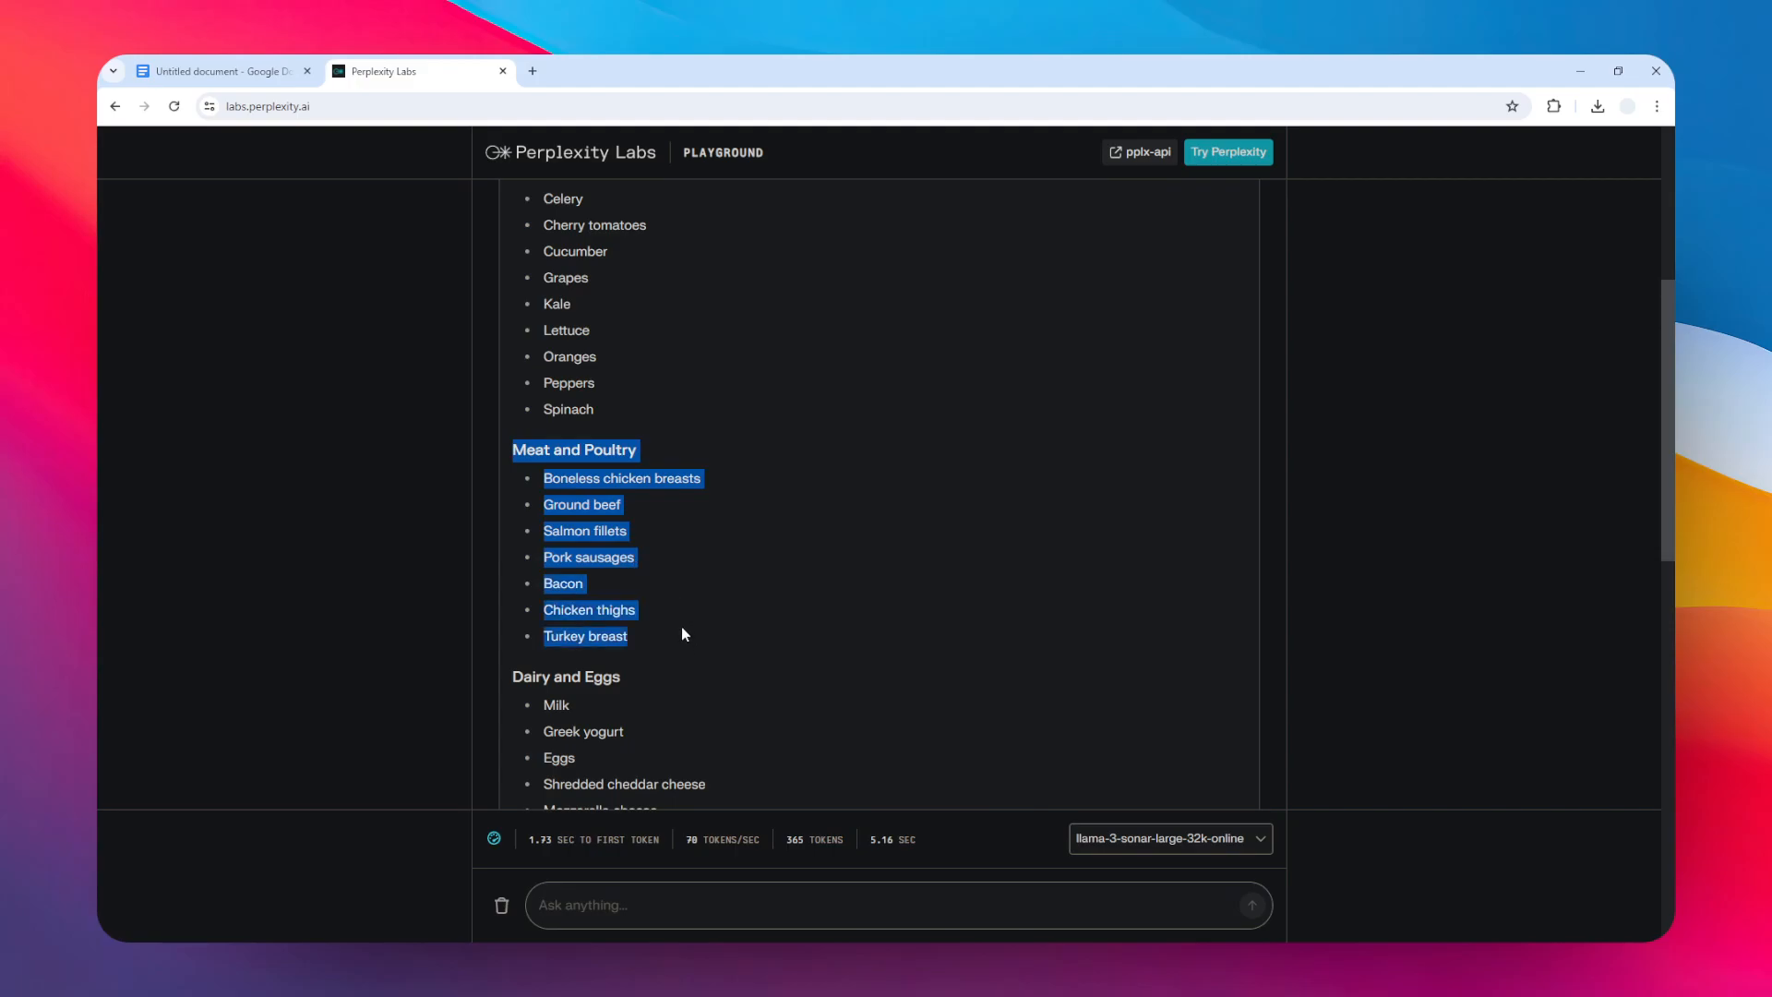
click(223, 72)
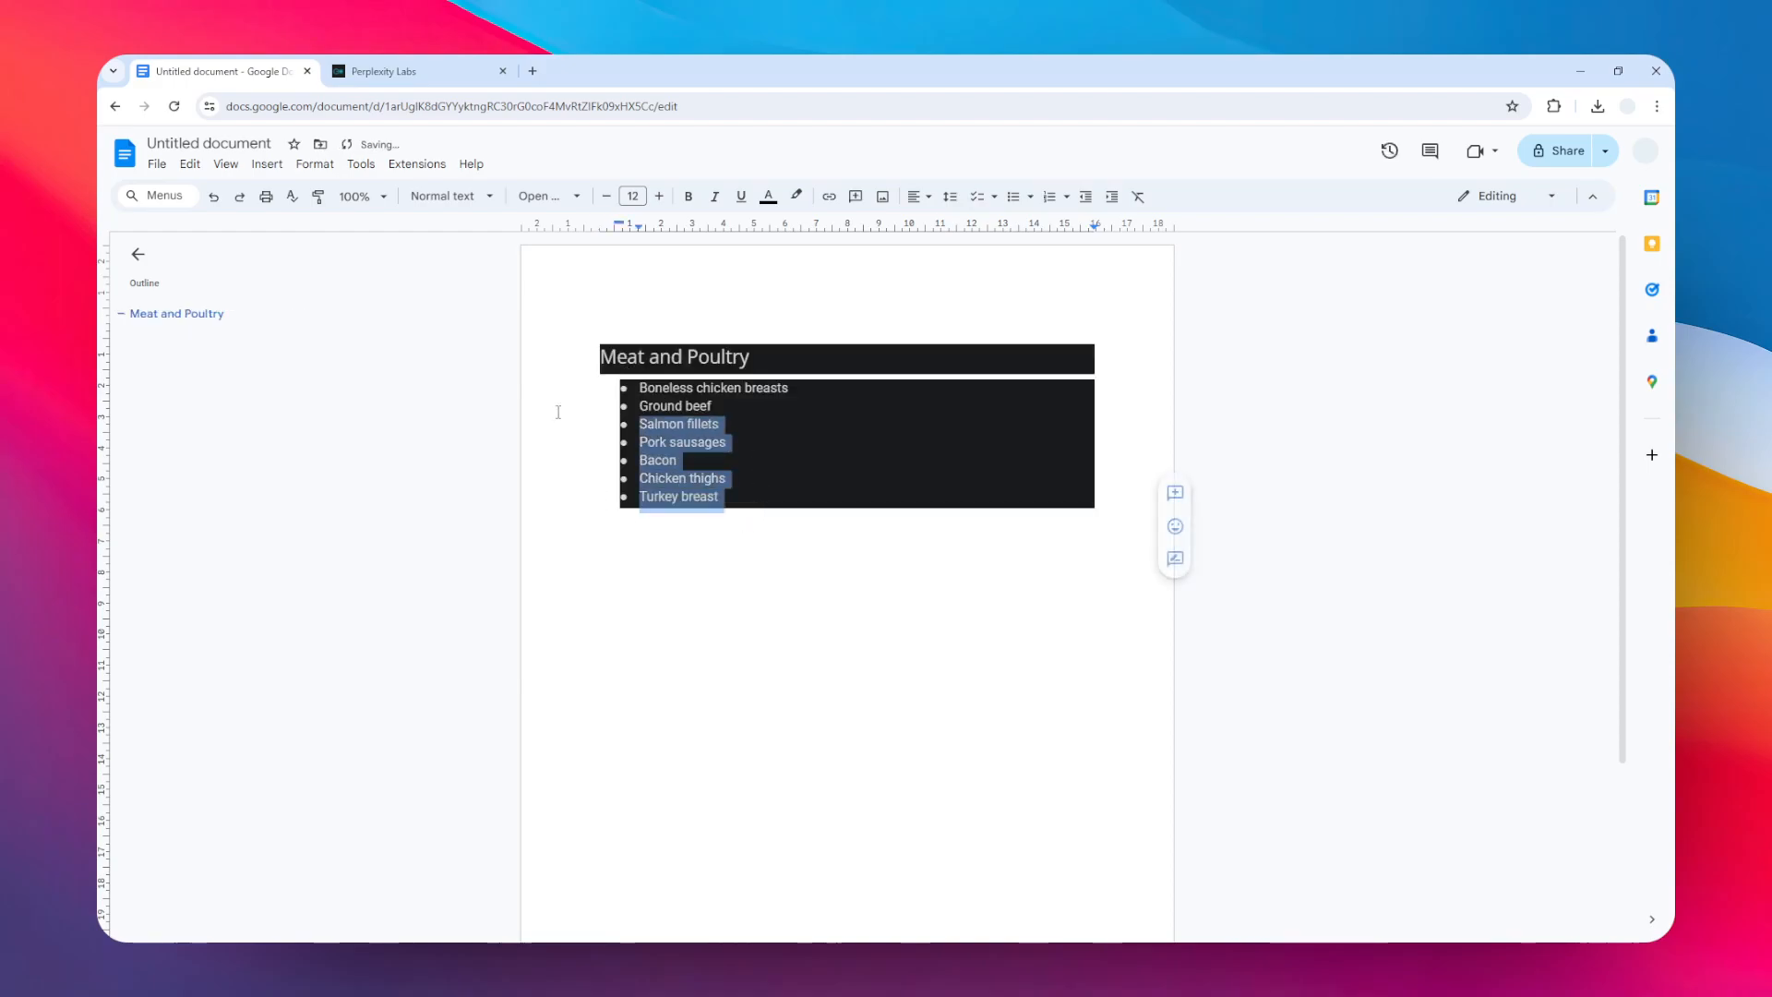
- Clear the dark pasted background and enlarge the heading and all seven items
click(1139, 196)
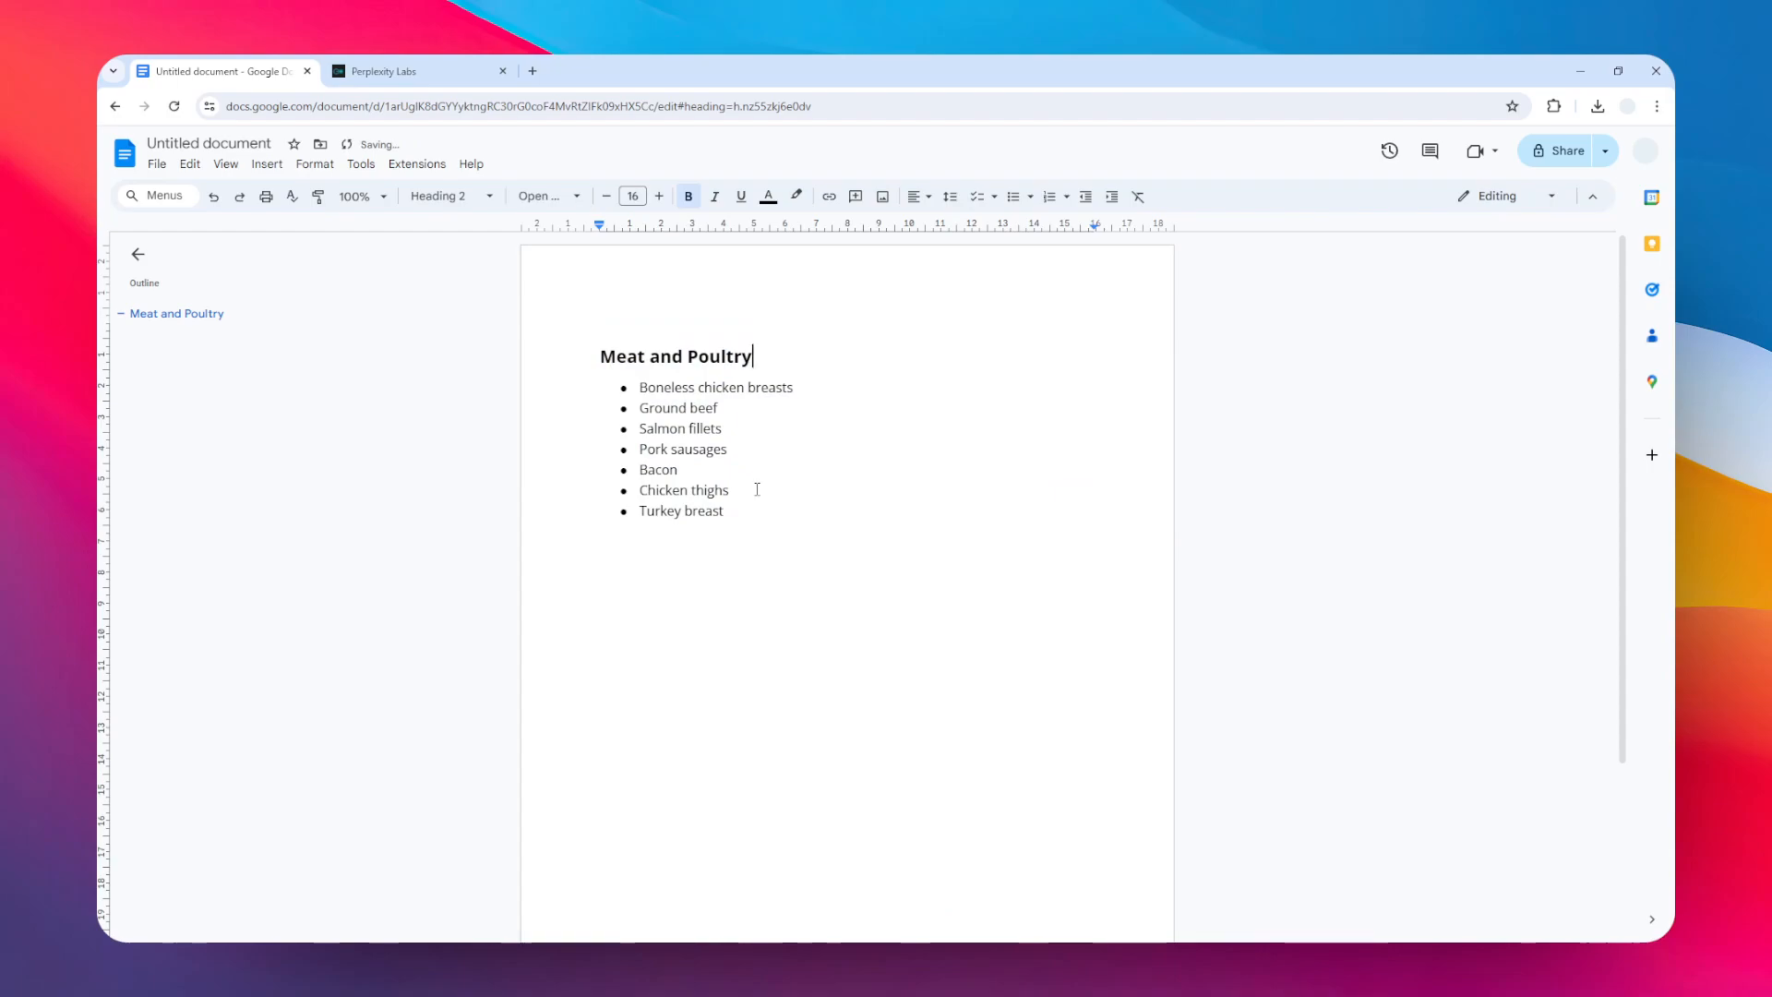
key(ctrl+a)
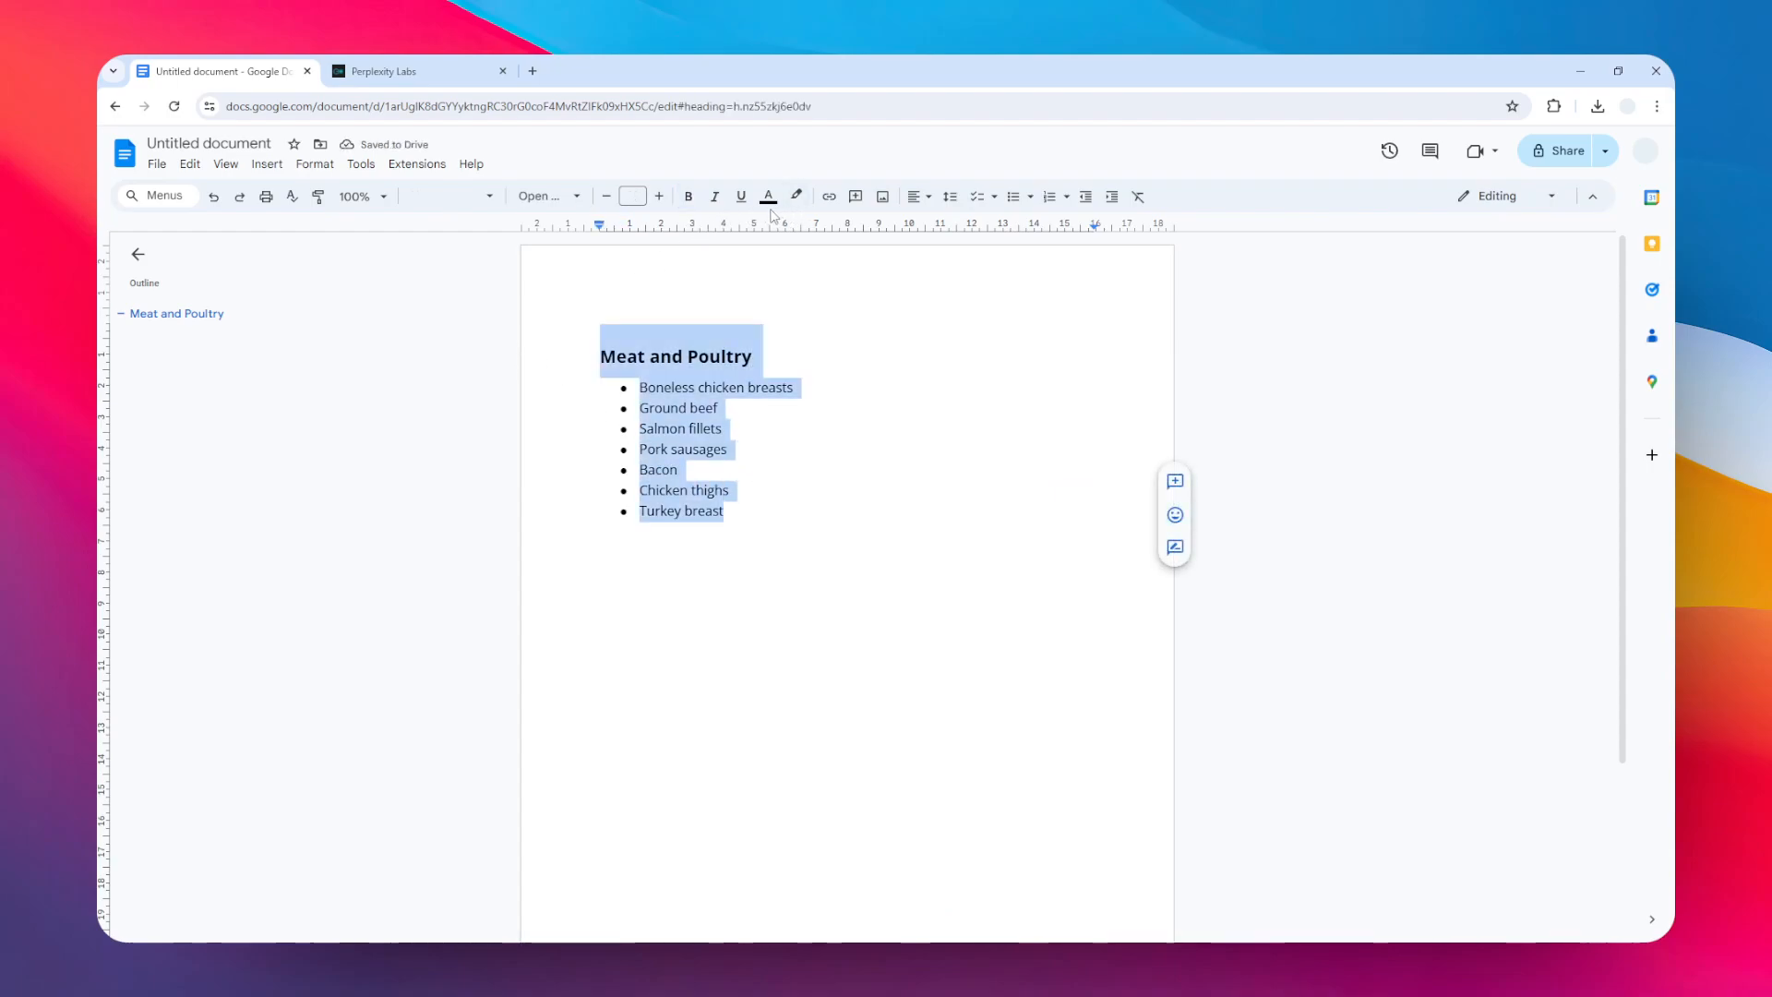
click(659, 196)
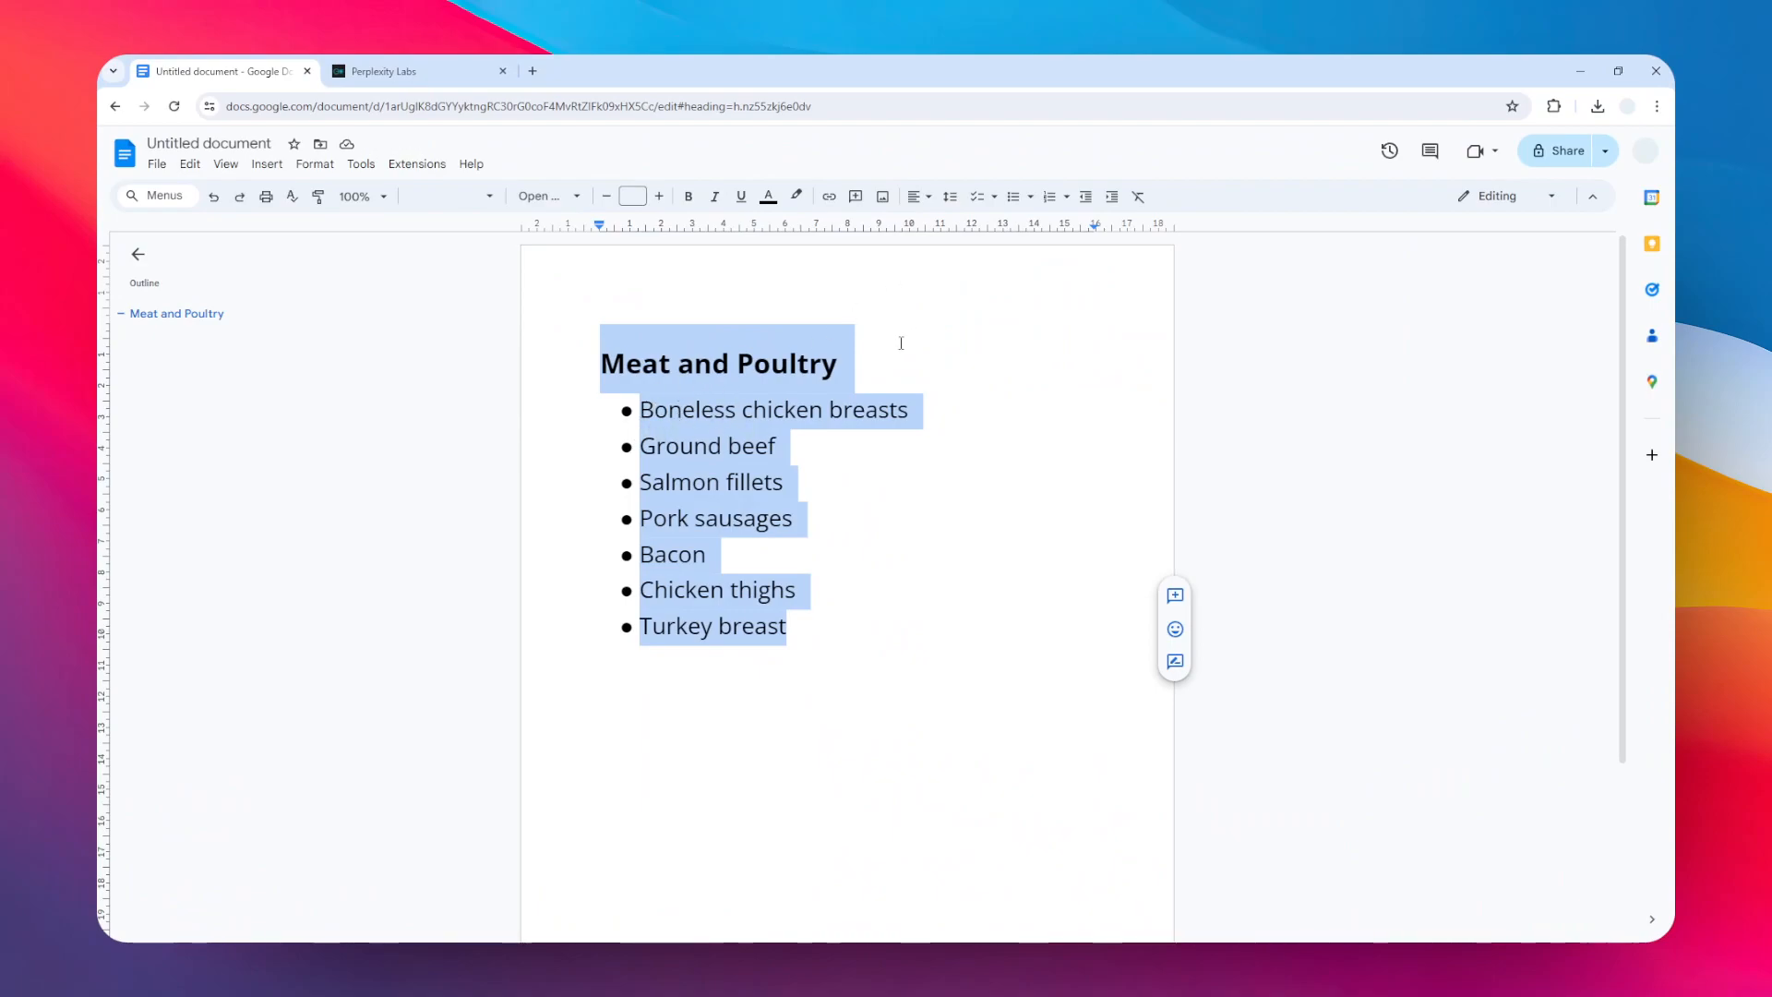
click(731, 445)
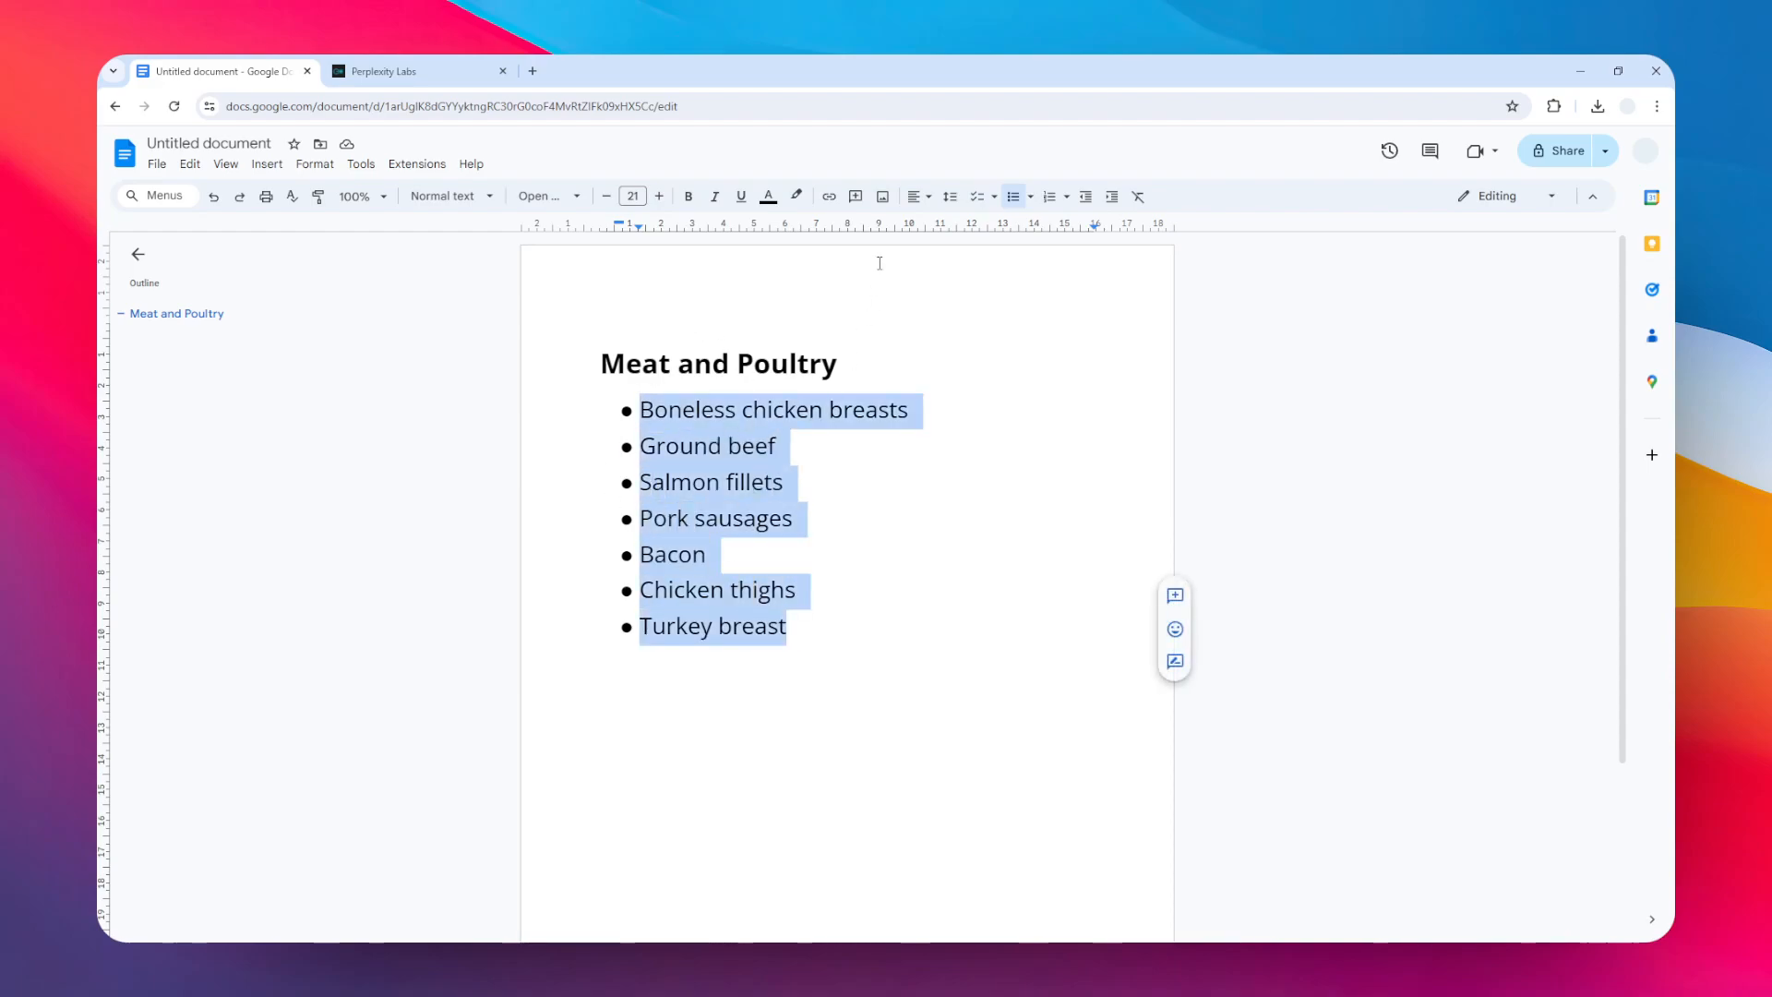
mouse_move(975, 328)
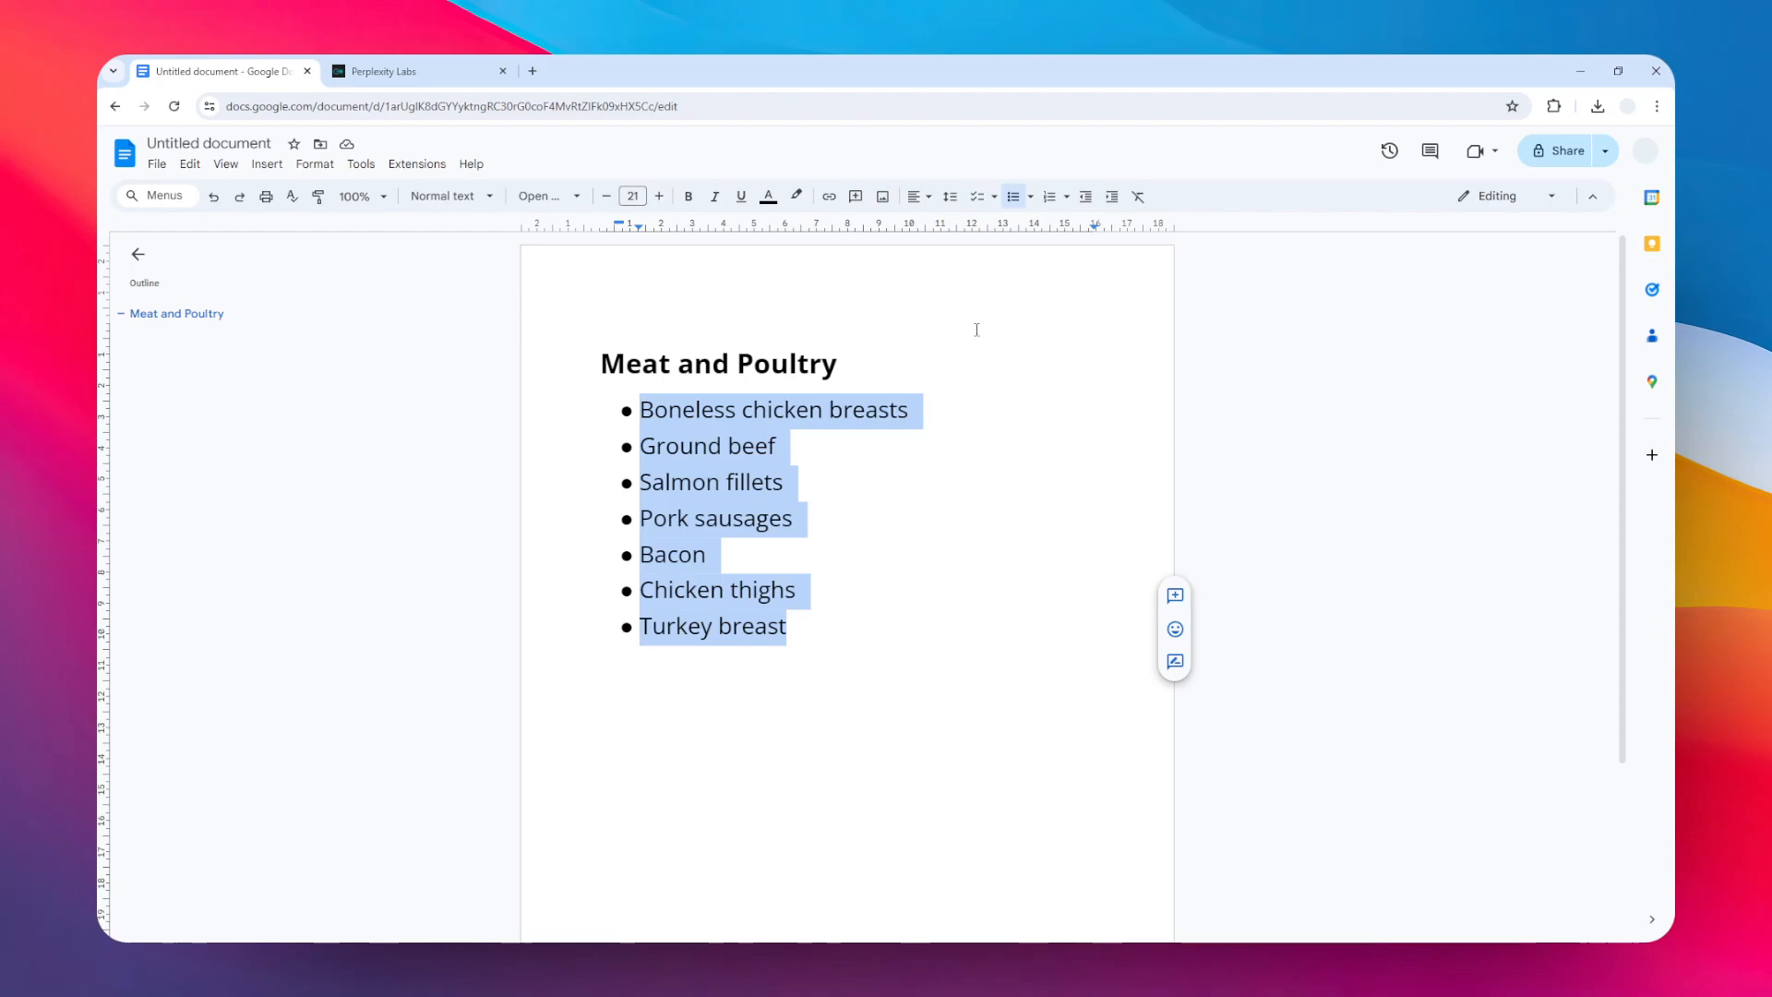
mouse_move(976, 195)
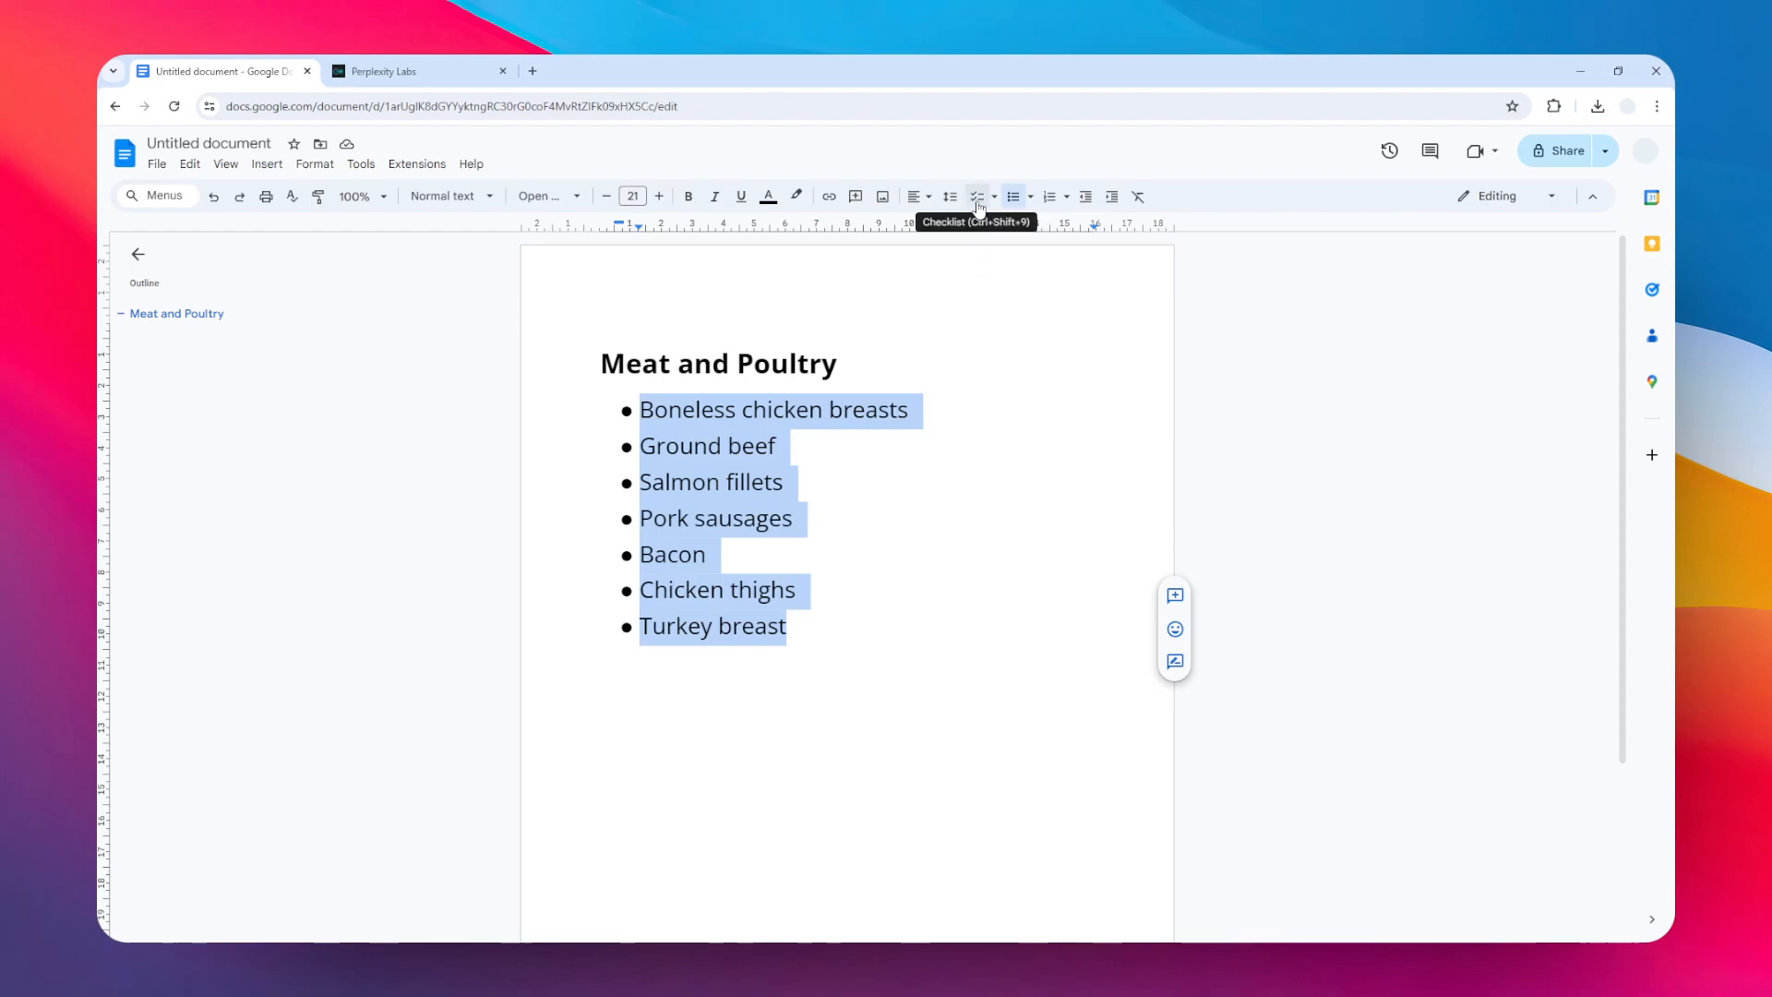
- Turn the seven bulleted meat and poultry items into an unchecked checklist
click(975, 196)
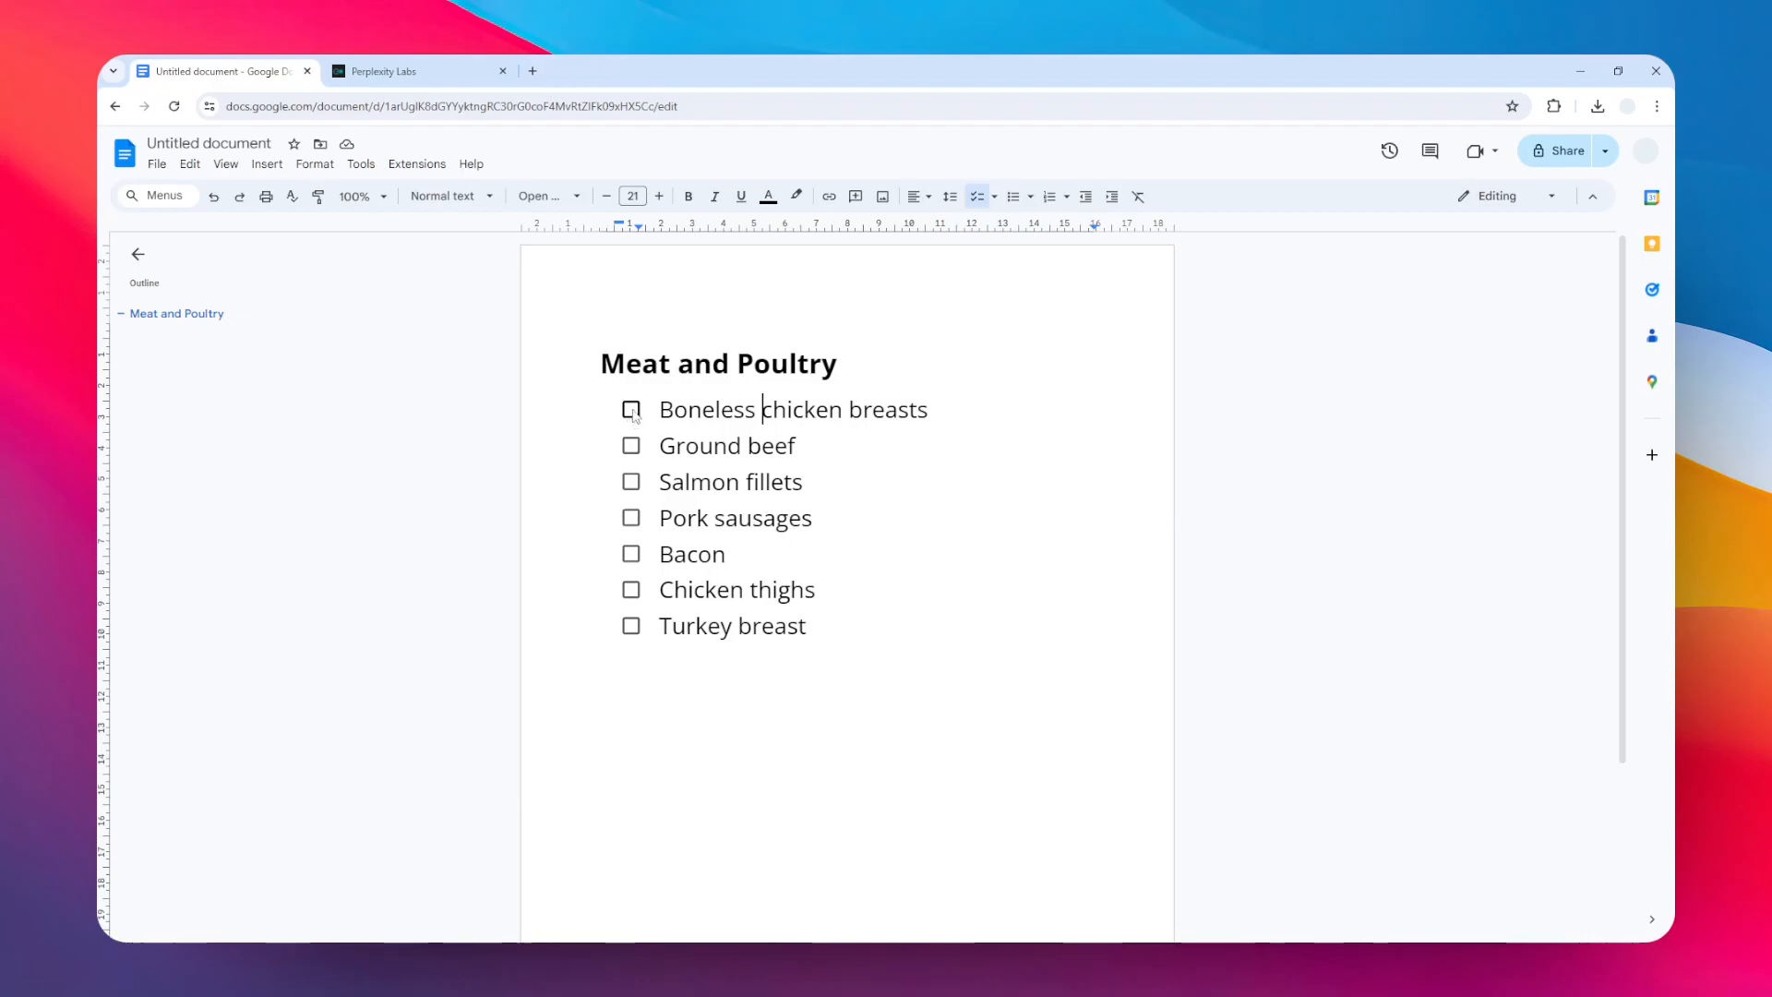
- Tick off Boneless chicken breasts, Ground beef, Salmon fillets and Pork sausages
click(632, 410)
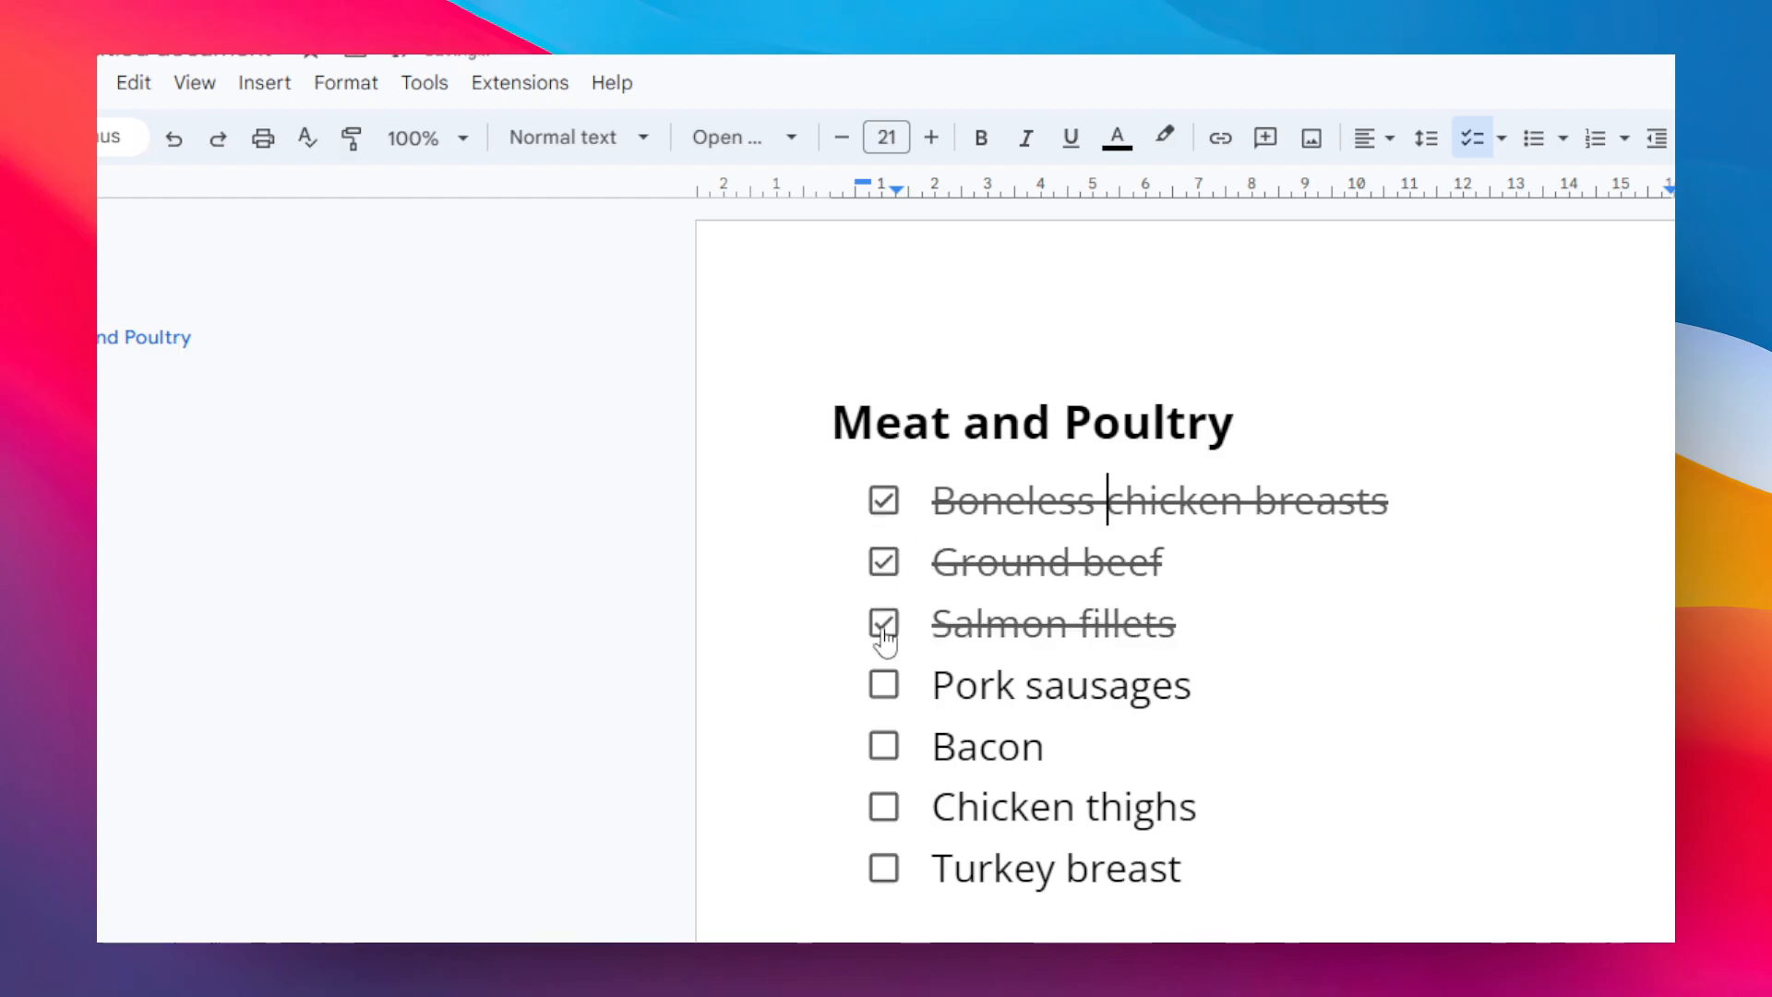
click(883, 683)
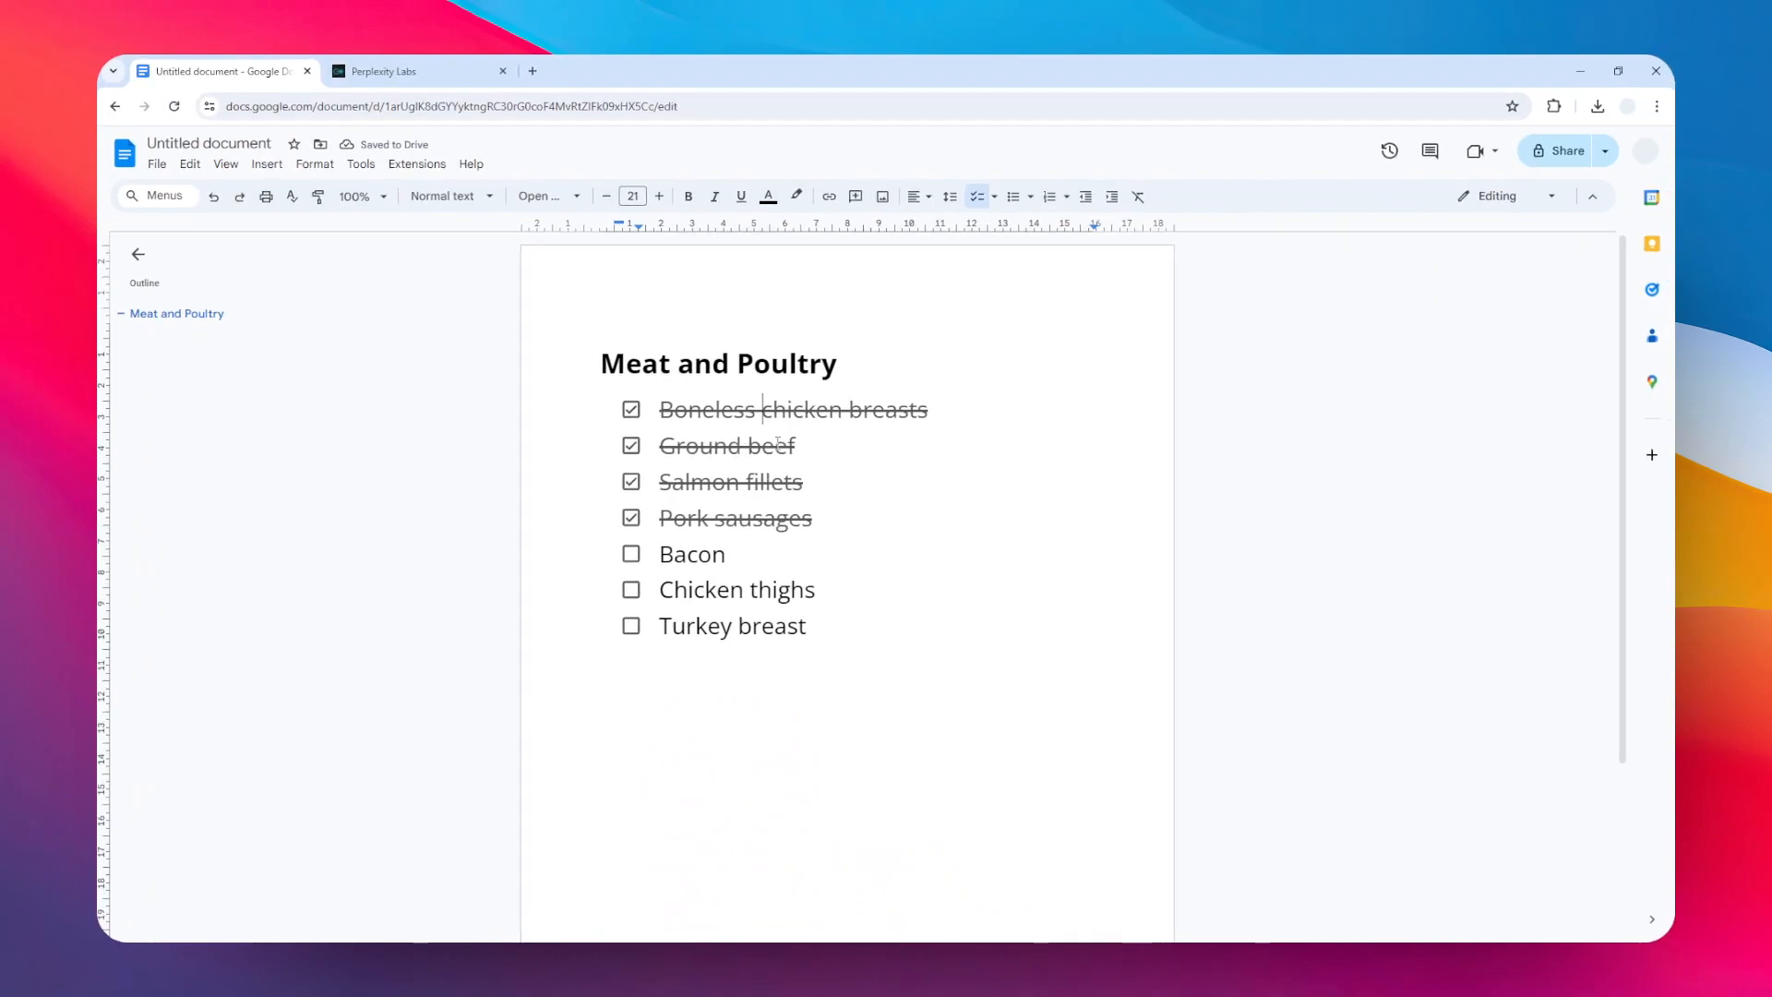
mouse_move(866, 524)
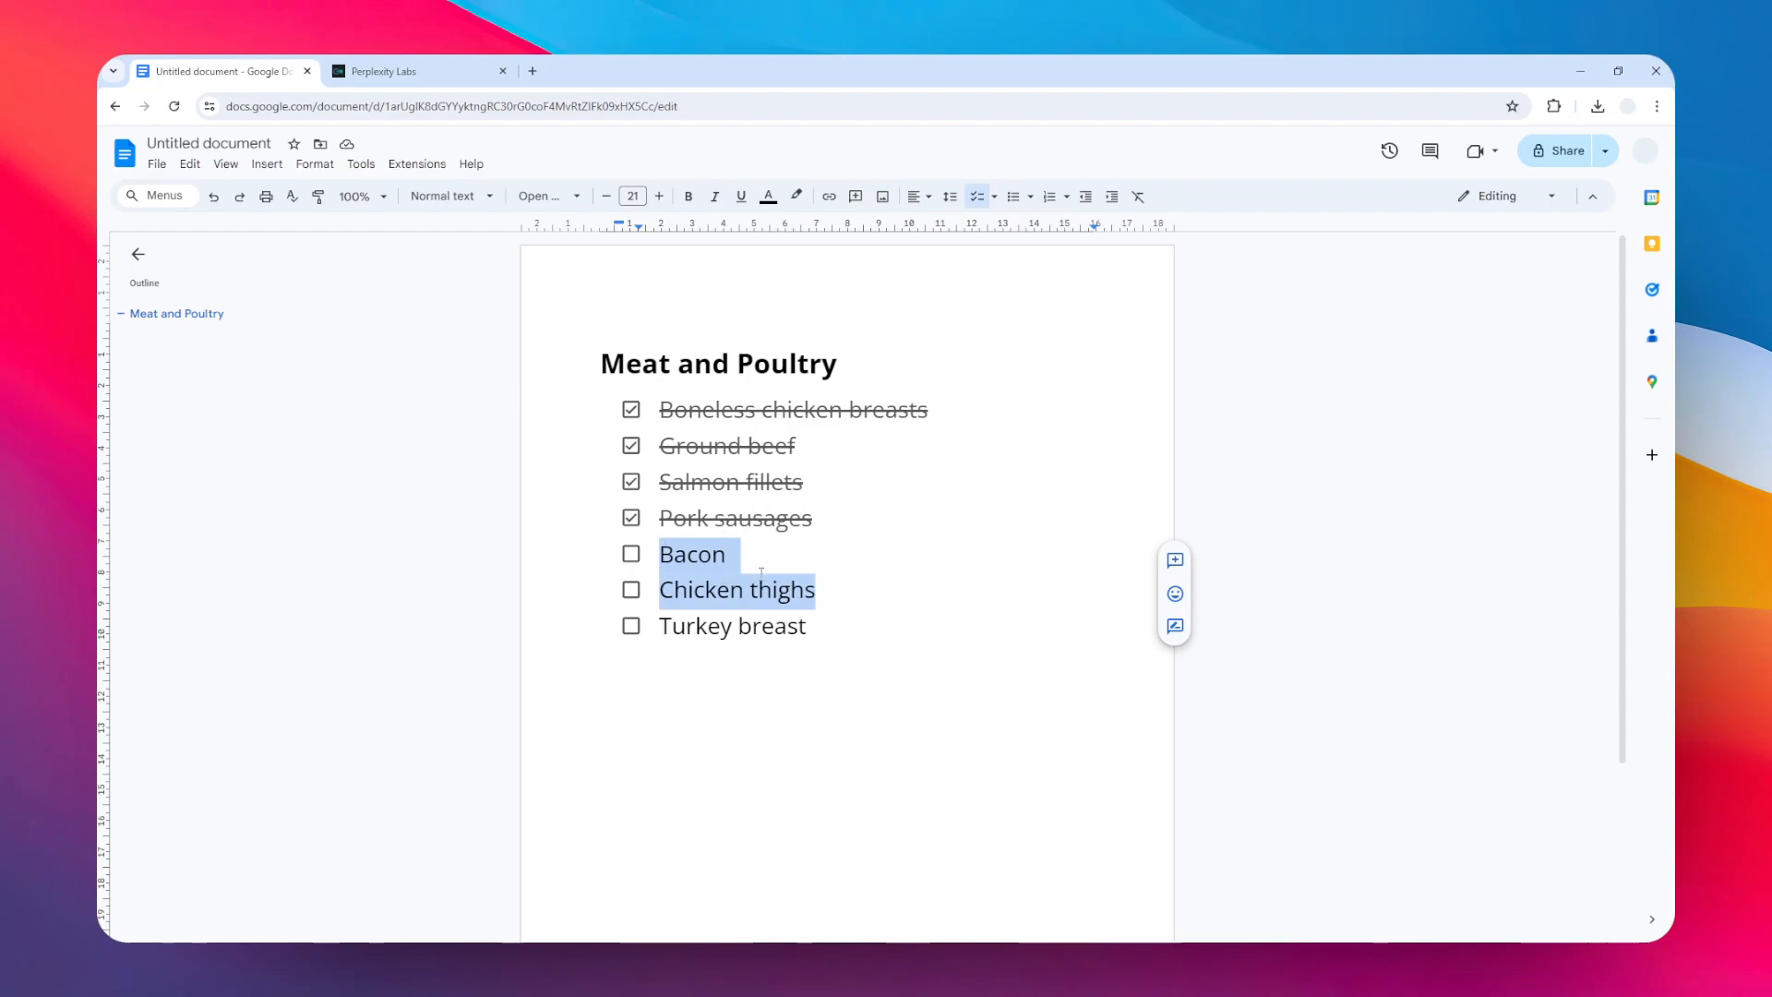
mouse_move(1112, 195)
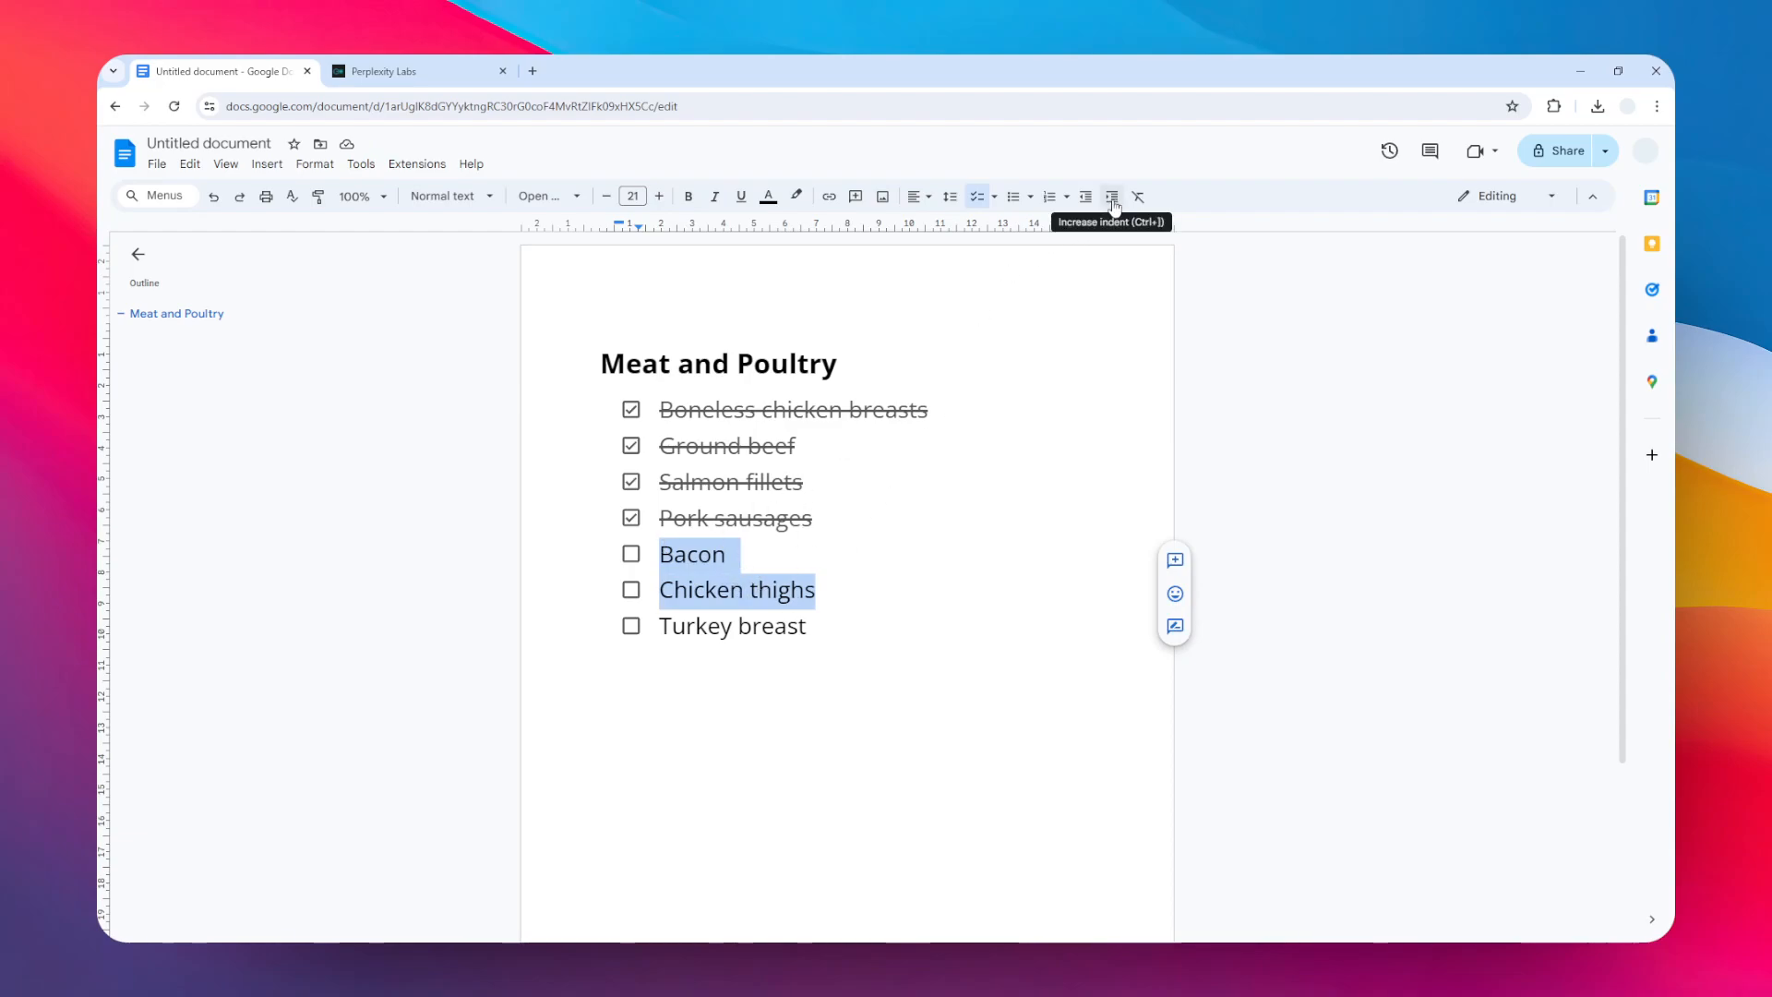
- Indent Bacon and Chicken thighs one level beneath Pork sausages, then deselect
click(1113, 196)
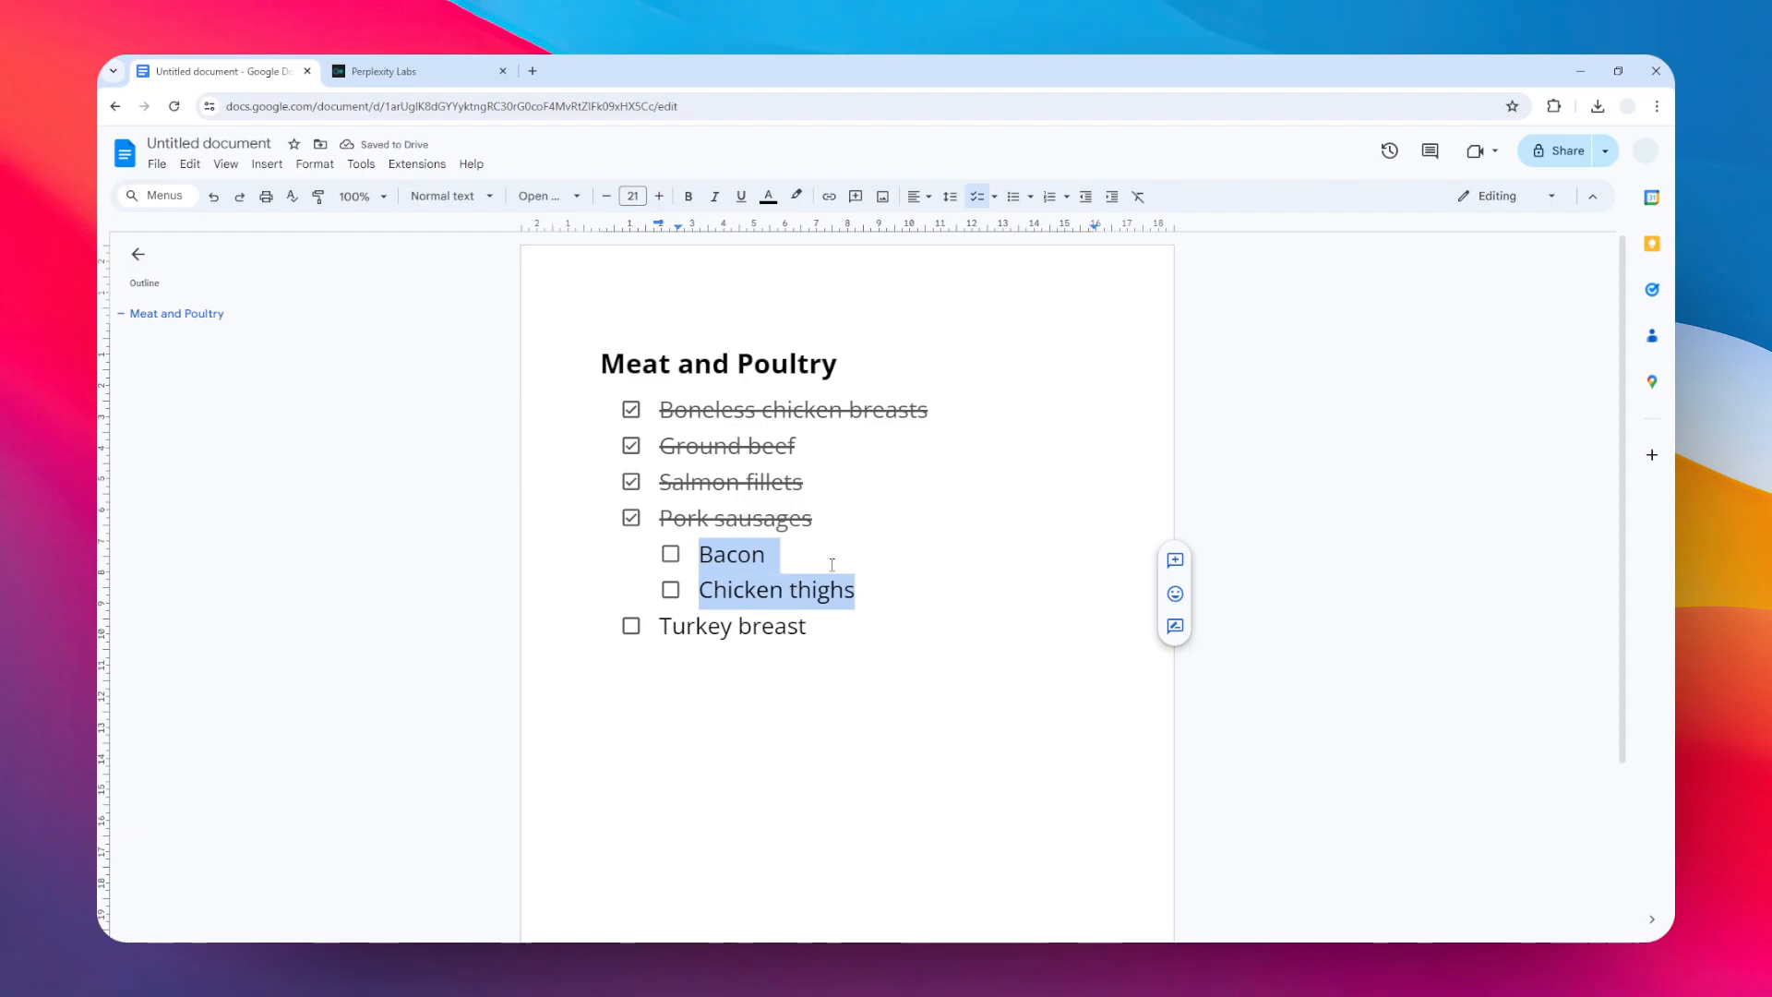
click(855, 589)
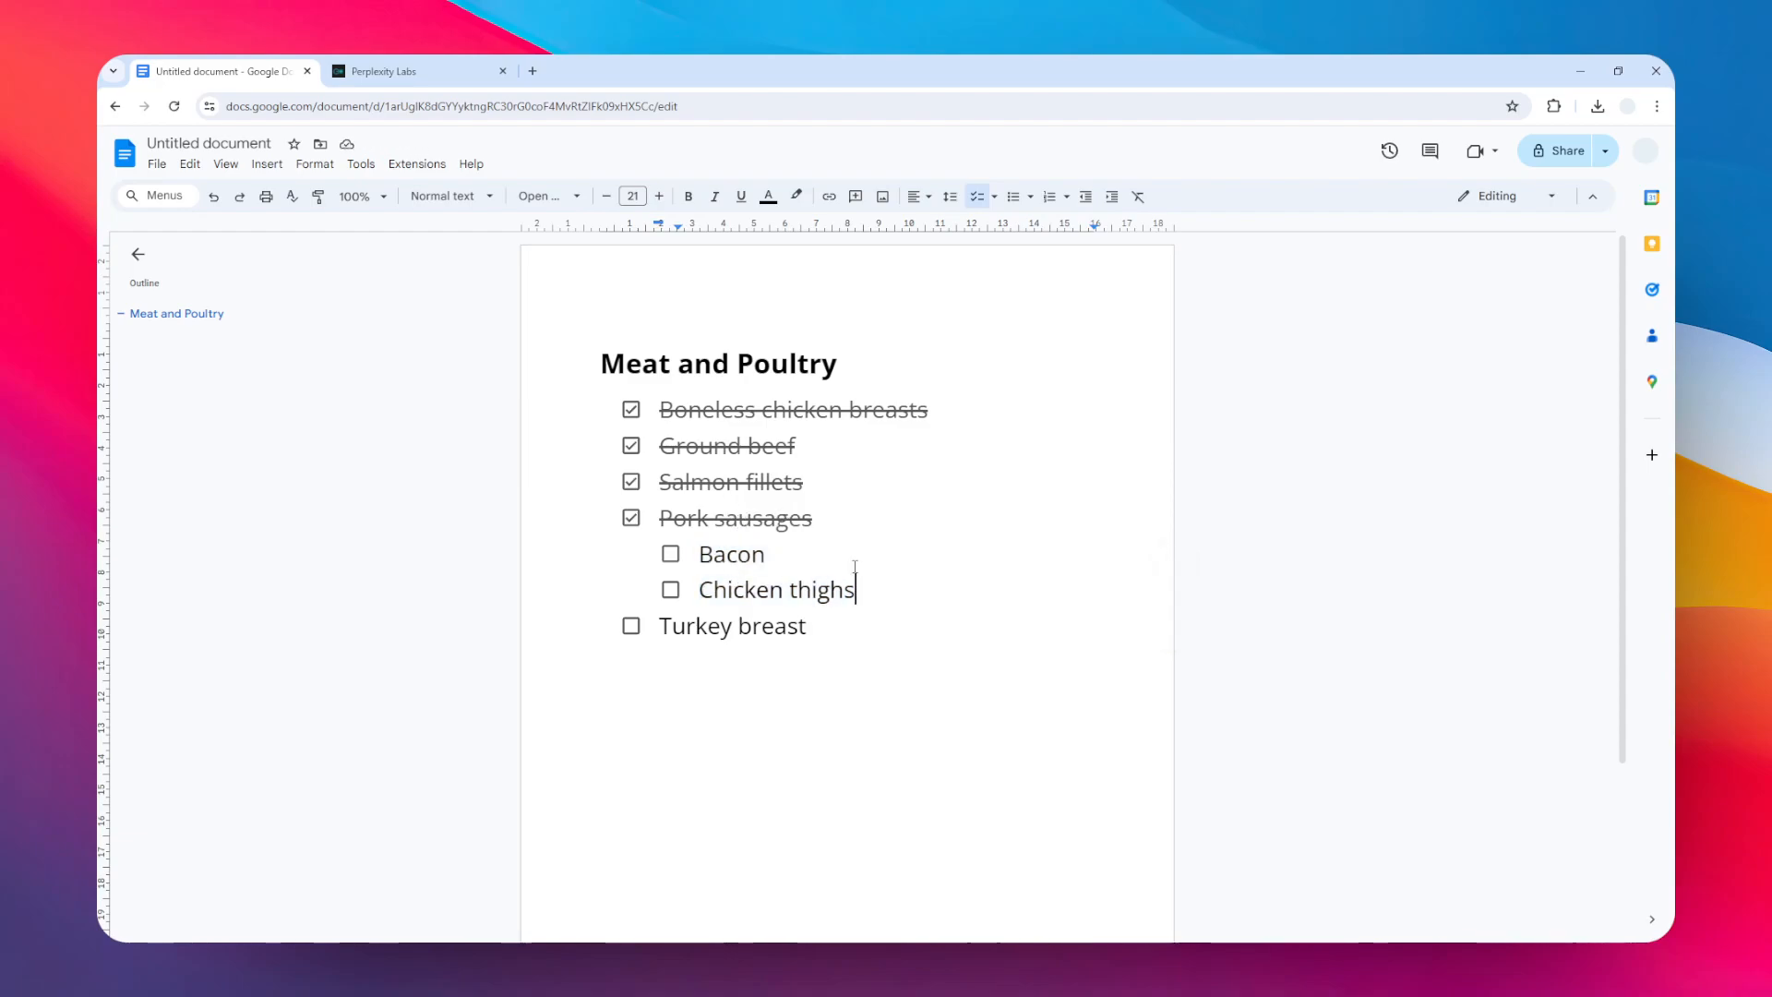